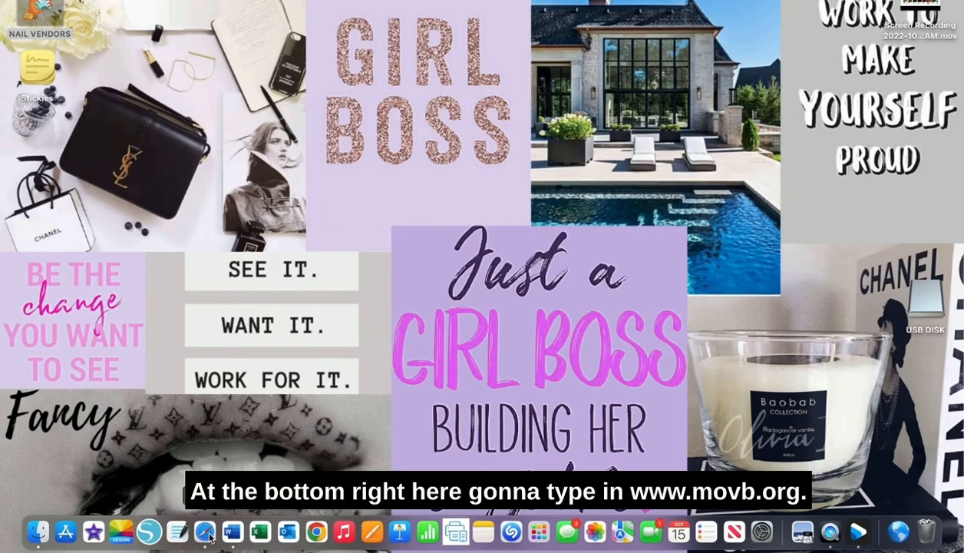
# Launch Safari and load themoviedb.org from the address bar suggestion.
pyautogui.click(202, 531)
pyautogui.write('t')
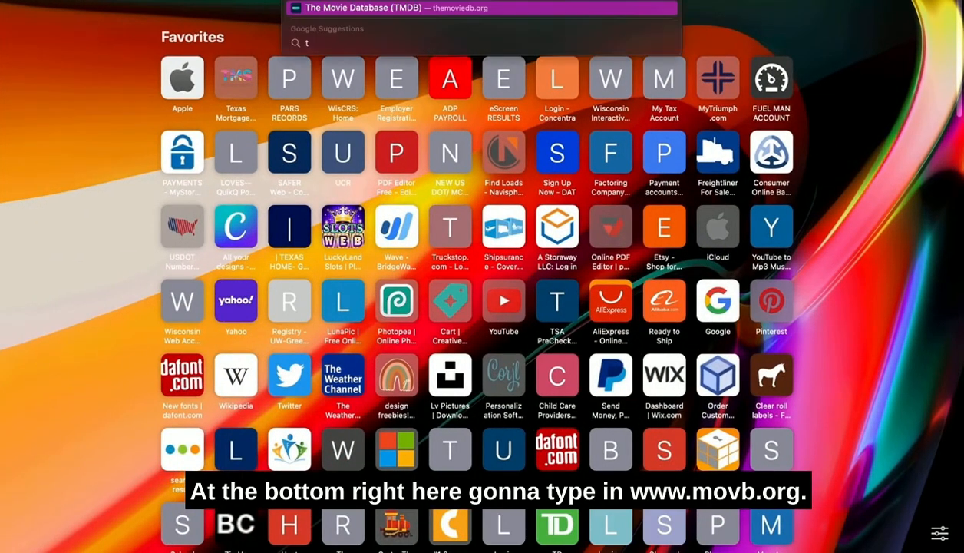
pyautogui.click(479, 8)
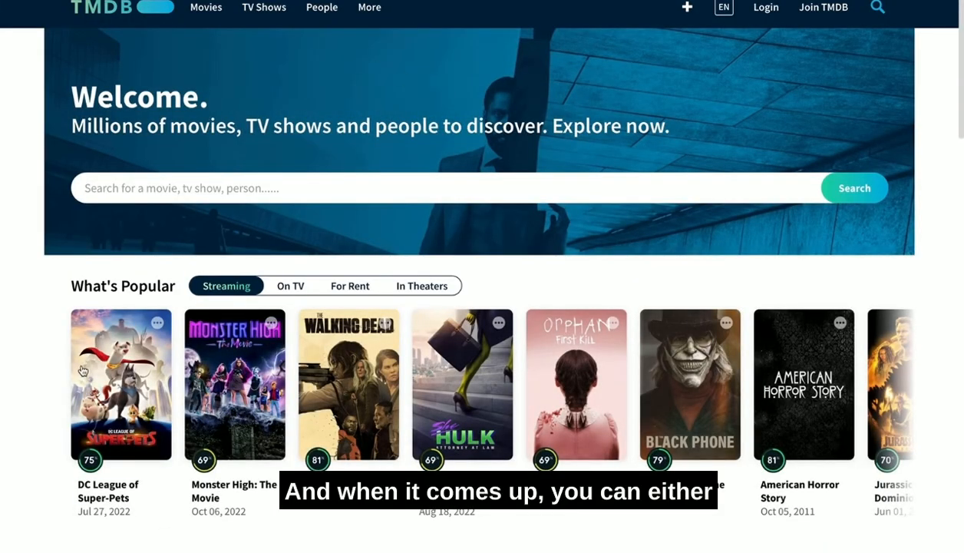
# Browse the On TV, For Rent, In Theaters and Streaming tabs, then search for Love Jones (1997).
pyautogui.click(290, 285)
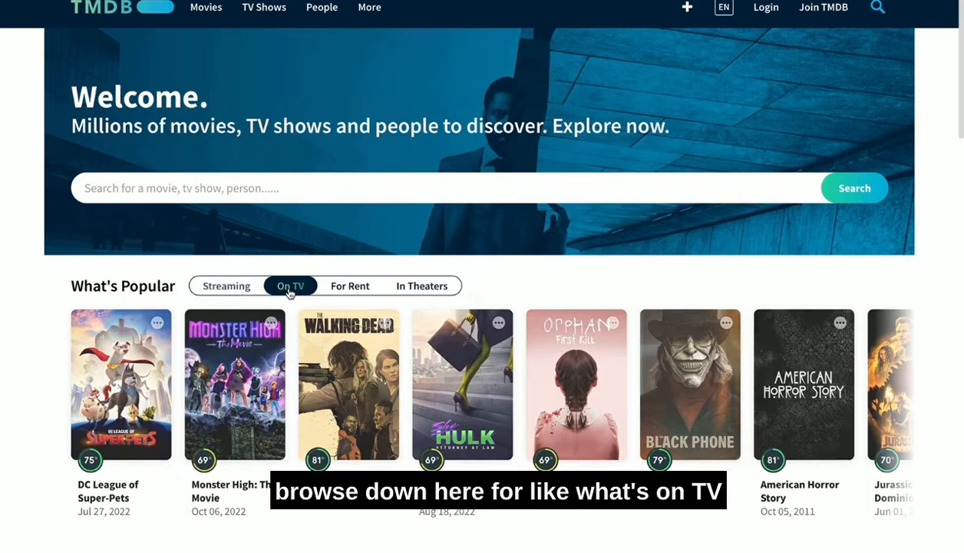
pyautogui.click(350, 286)
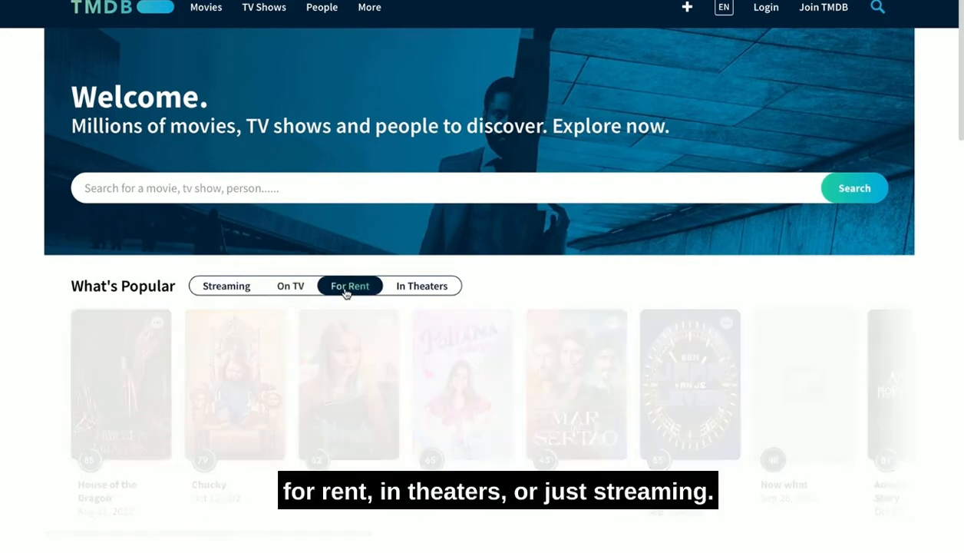
pyautogui.click(421, 286)
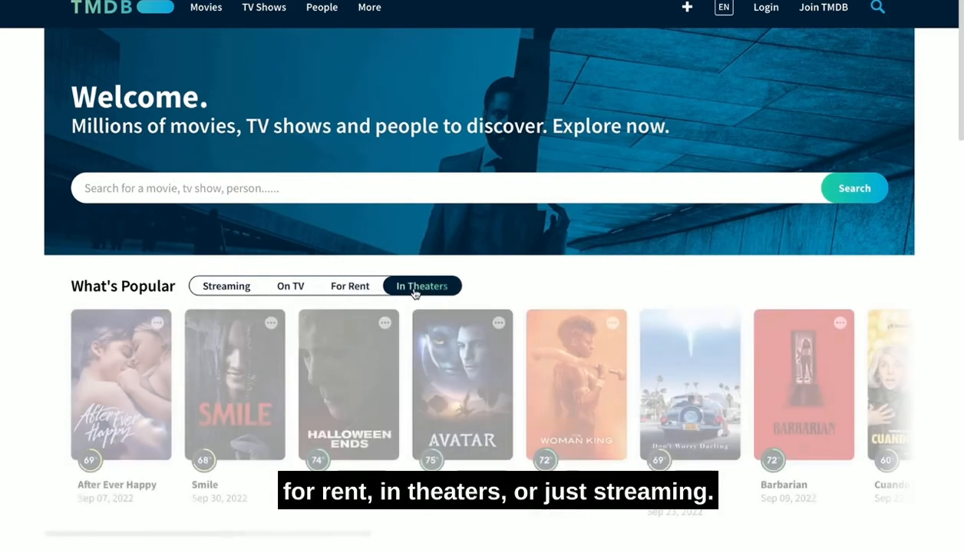
pyautogui.click(225, 286)
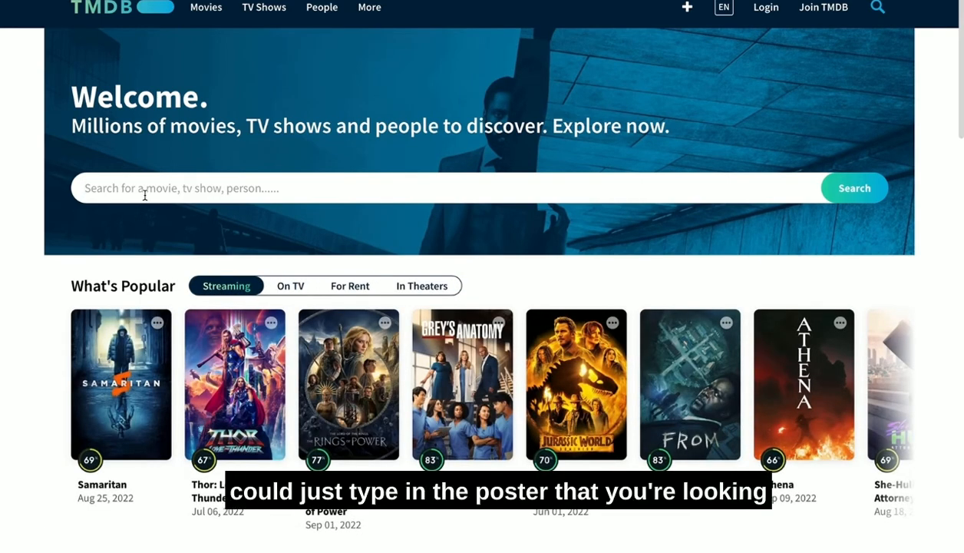
pyautogui.write('love jo')
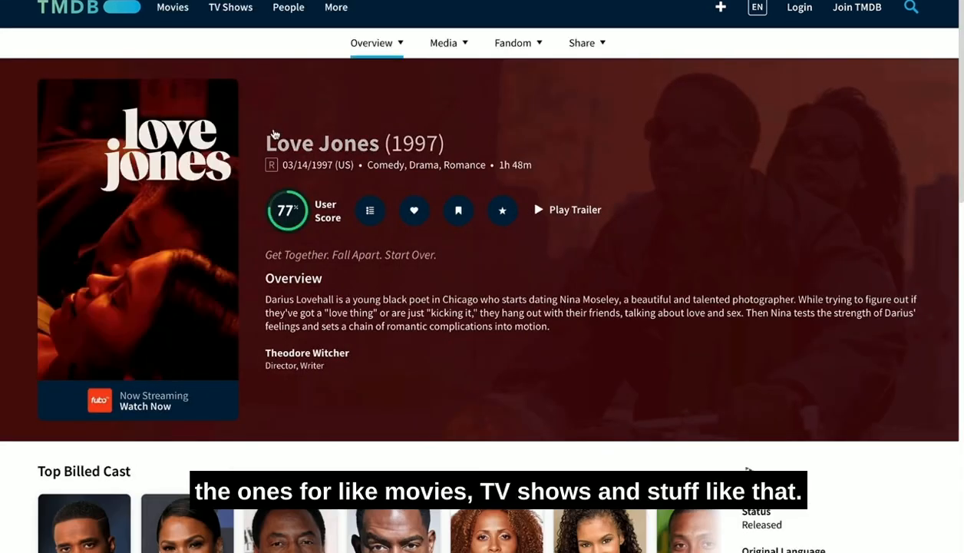
# Show all Love Jones posters via the Media menu and save a poster image.
pyautogui.click(443, 43)
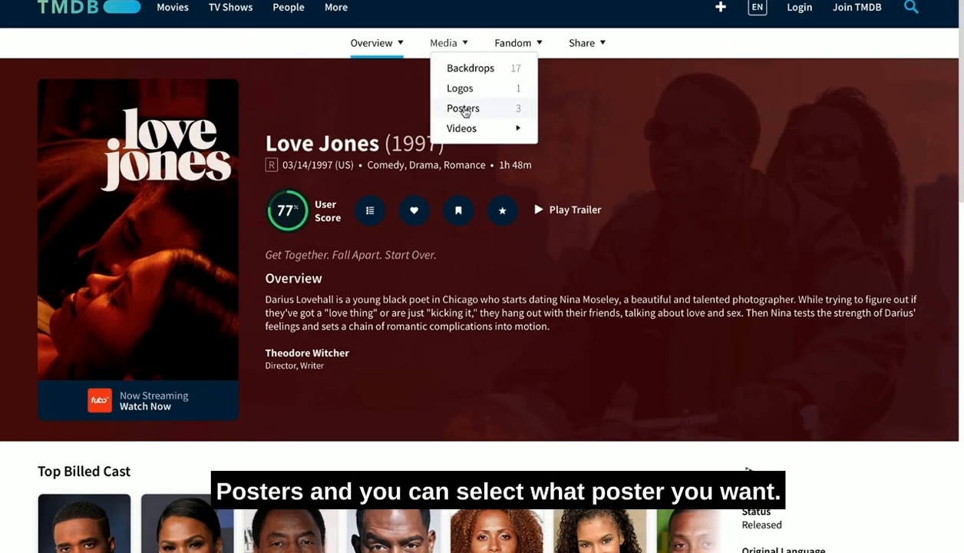
pyautogui.click(463, 107)
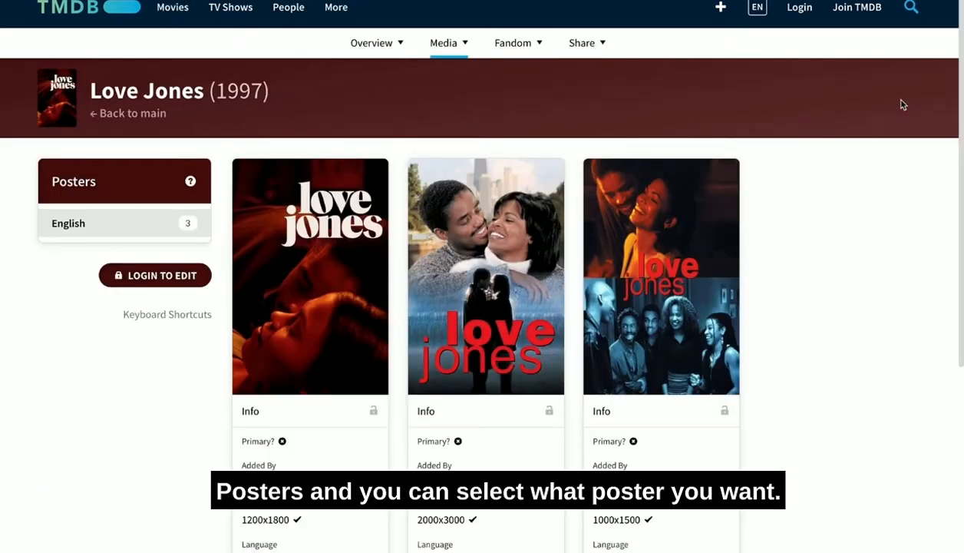
pyautogui.scroll(-3)
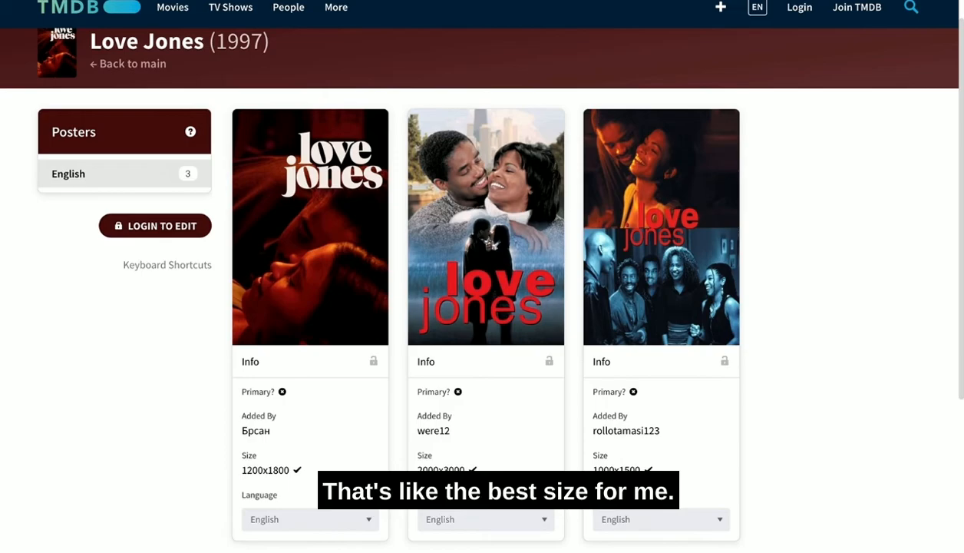
pyautogui.rightClick(485, 214)
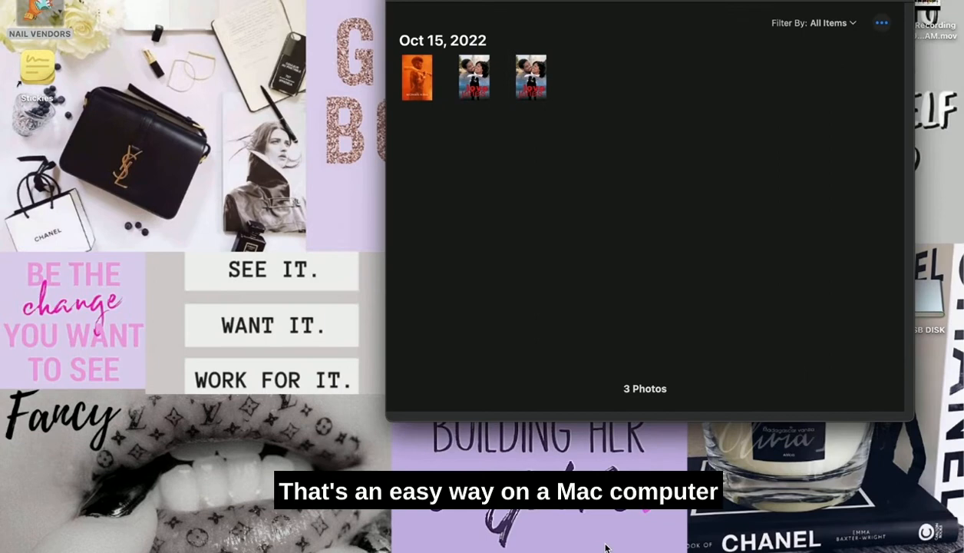
pyautogui.moveTo(436, 97)
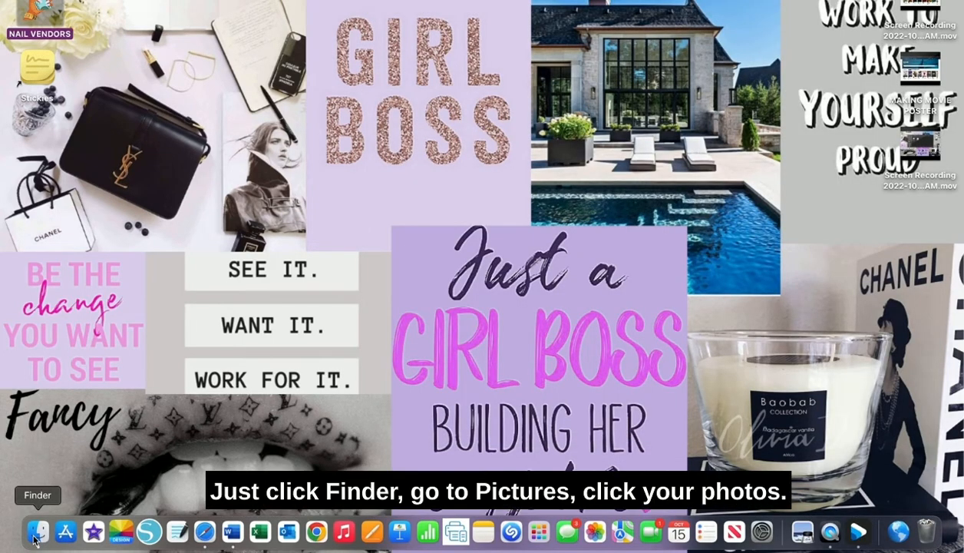
pyautogui.click(37, 531)
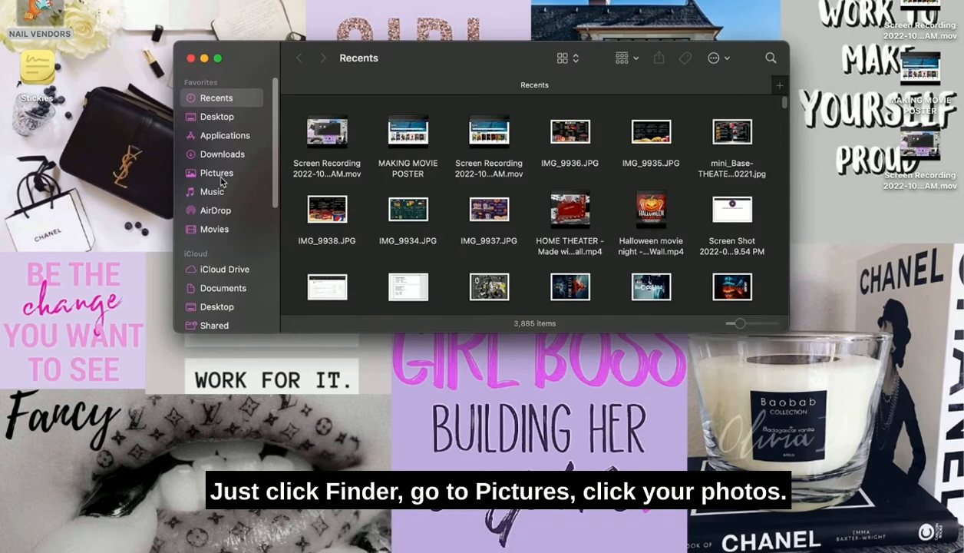
pyautogui.click(217, 172)
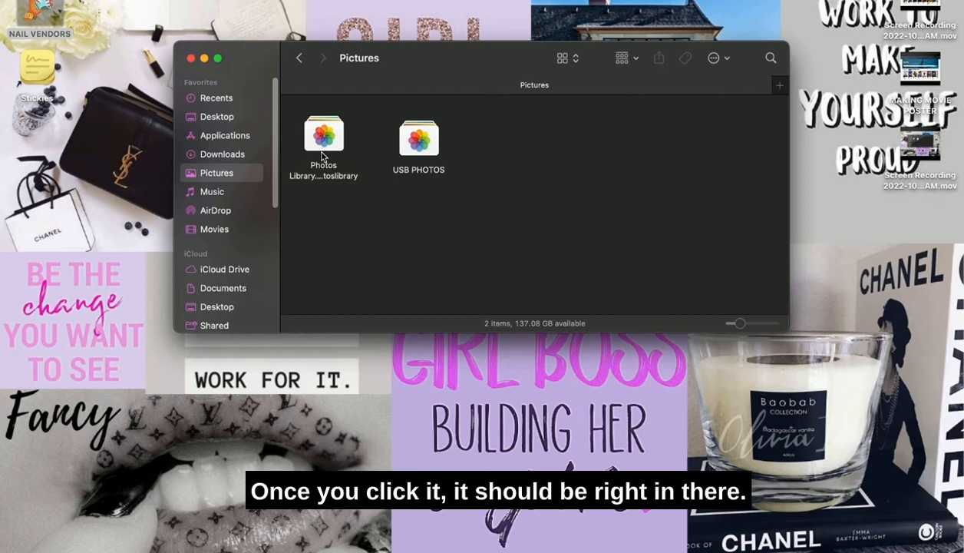
pyautogui.click(417, 138)
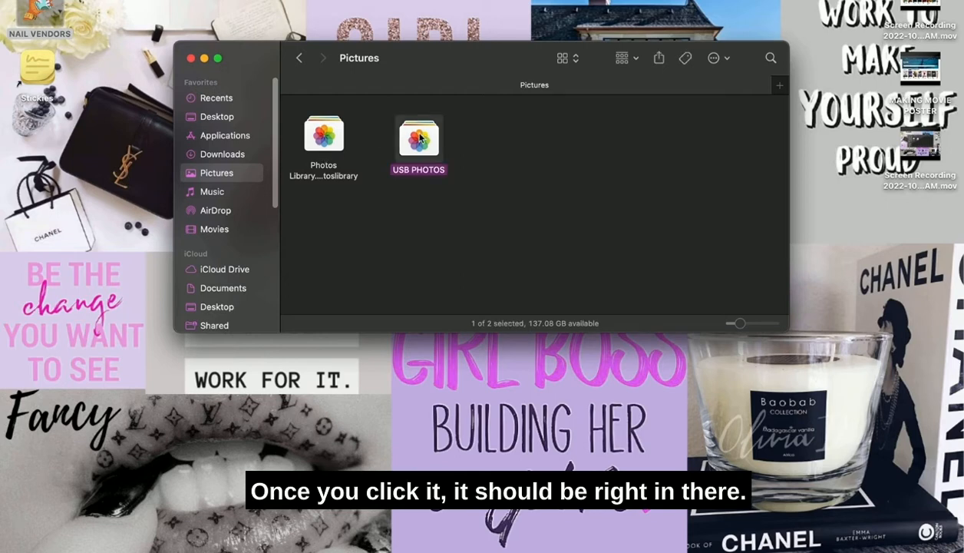
pyautogui.doubleClick(418, 138)
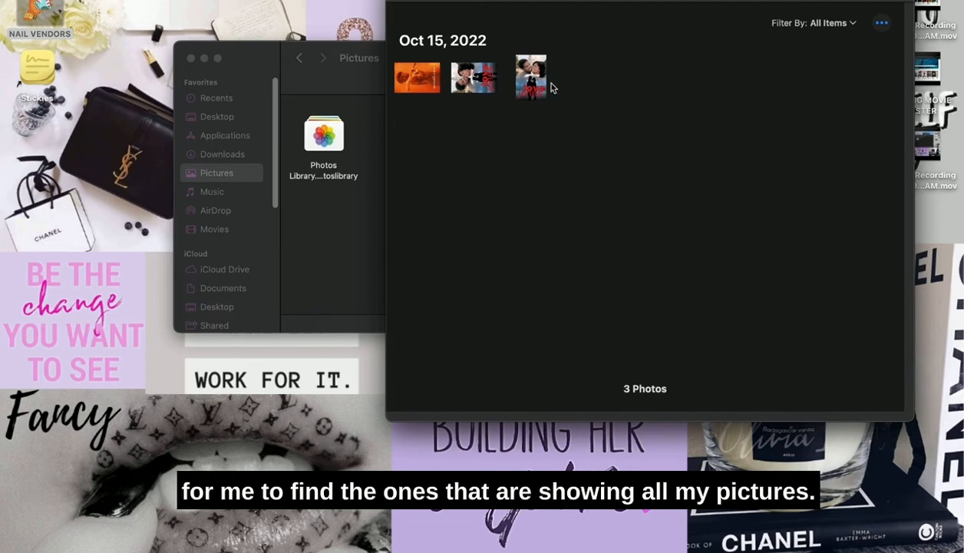
pyautogui.moveTo(570, 126)
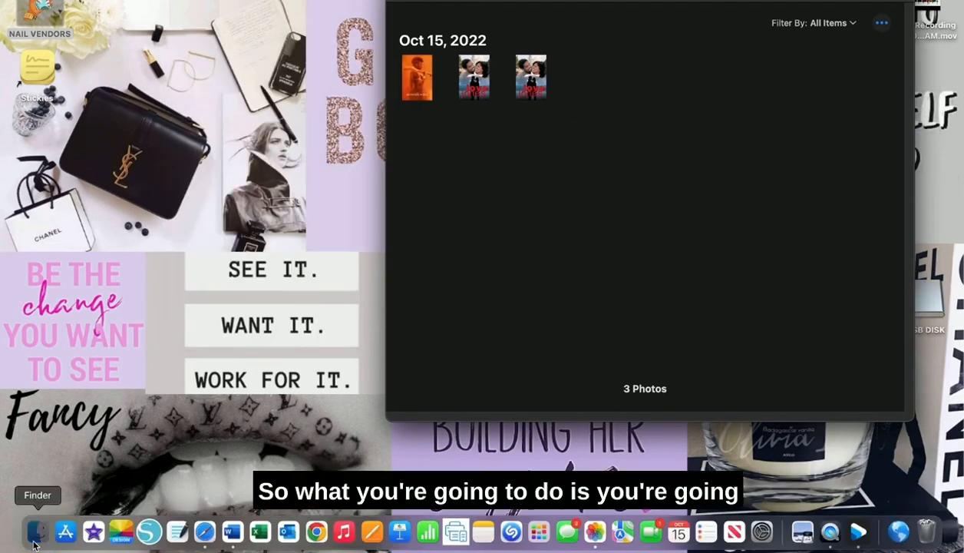
# On the USB DISK, create a folder named DICM and go into it.
pyautogui.click(37, 531)
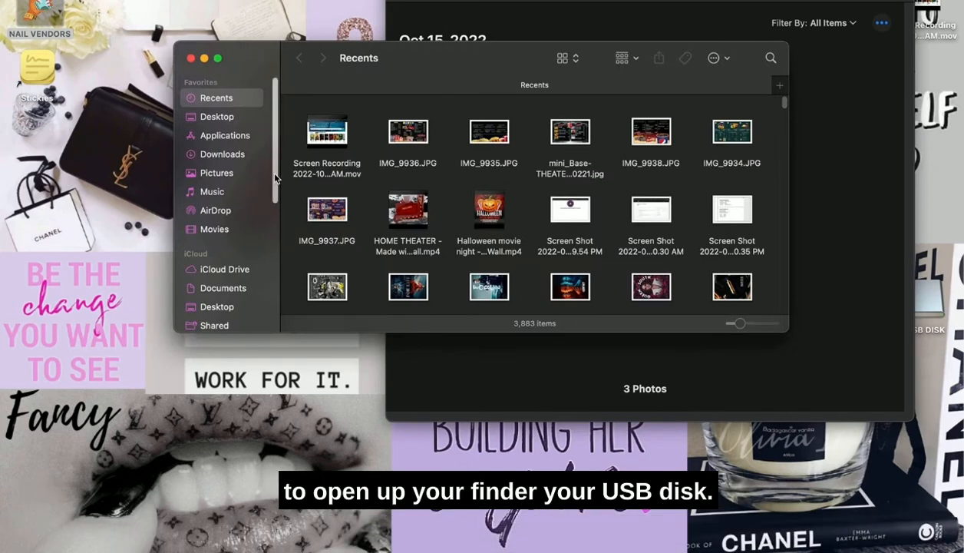
pyautogui.scroll(-3)
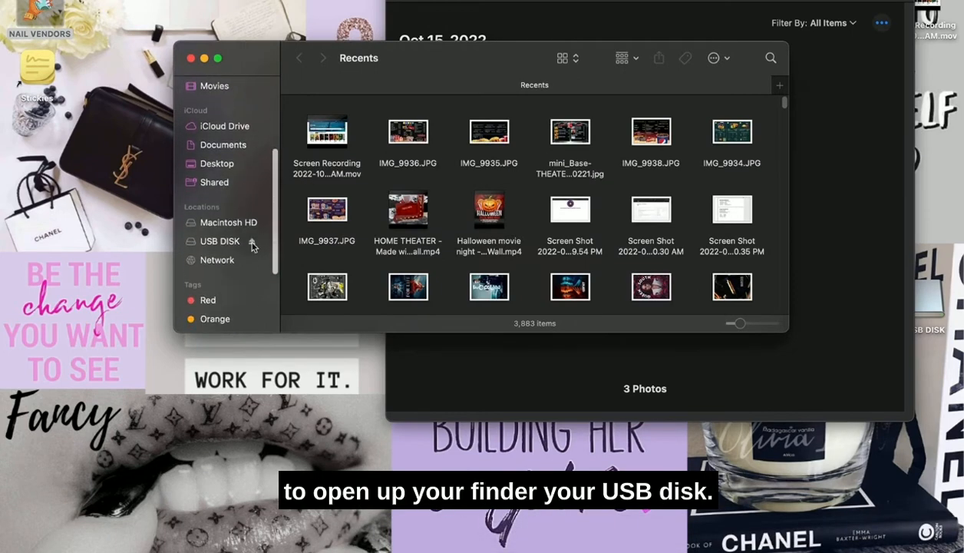
pyautogui.click(219, 239)
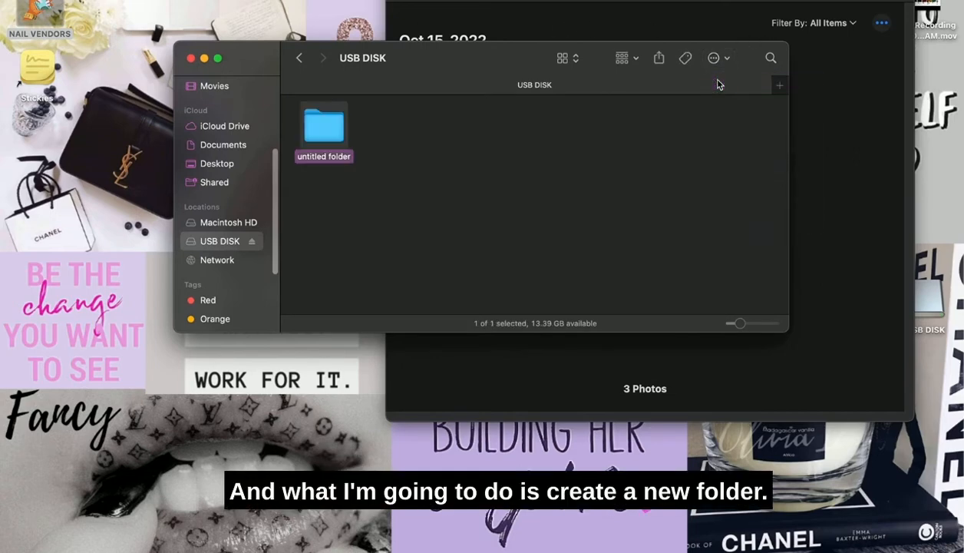
pyautogui.write('Di')
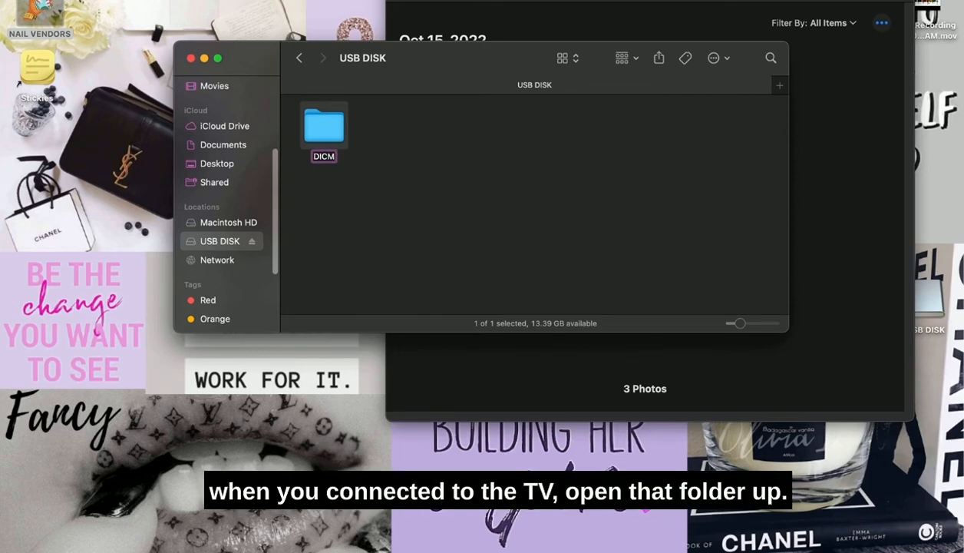
pyautogui.doubleClick(322, 126)
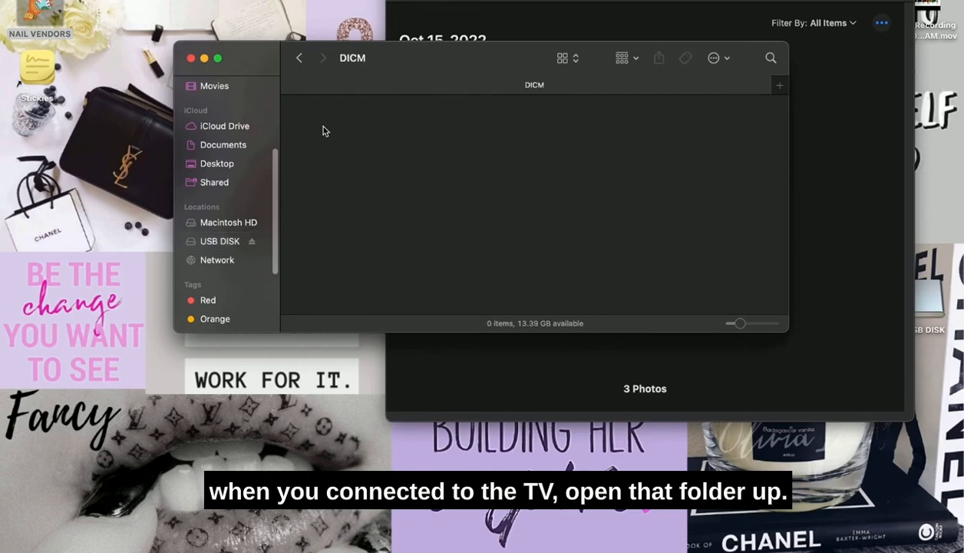
# Inside DICM, create a MOVIE POSTERS folder and go into it.
pyautogui.click(714, 59)
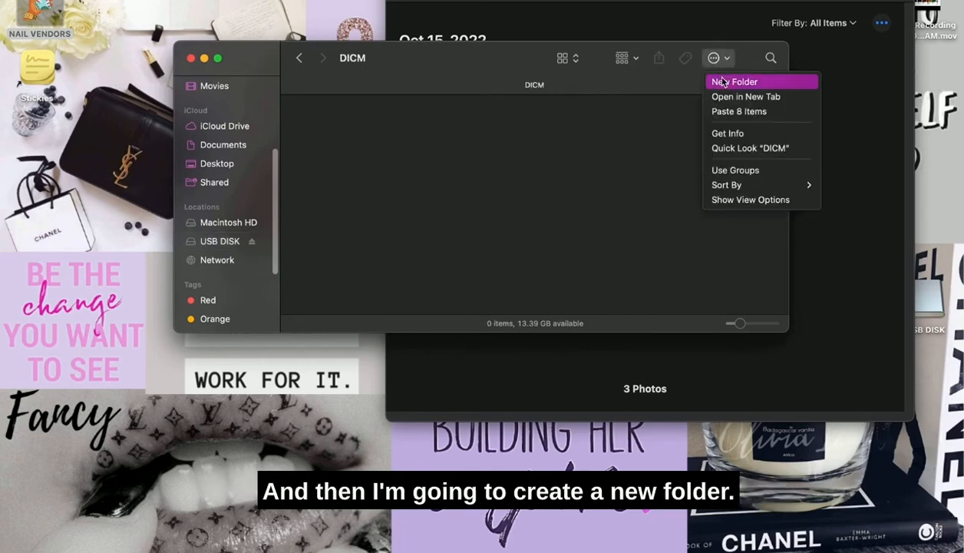
pyautogui.click(733, 81)
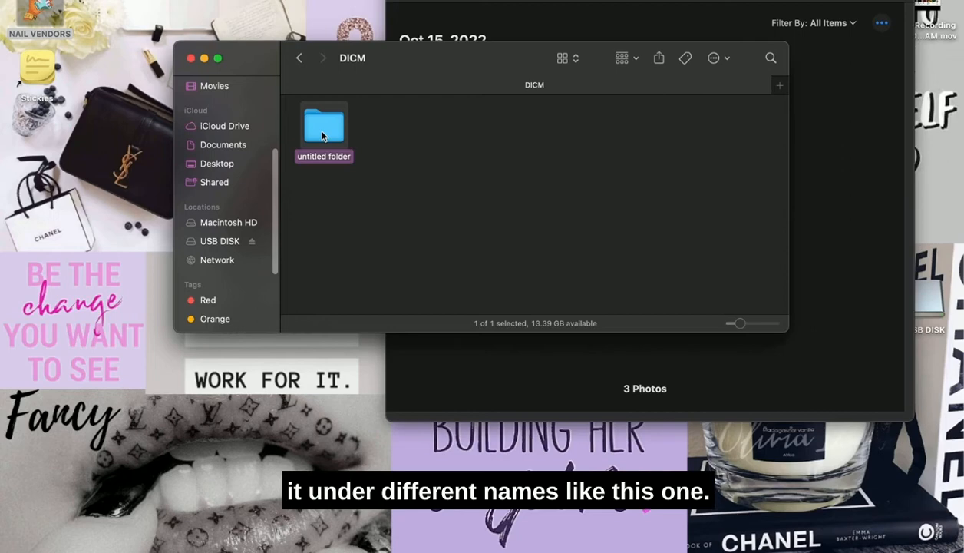
pyautogui.write('MOVIE POSTERS')
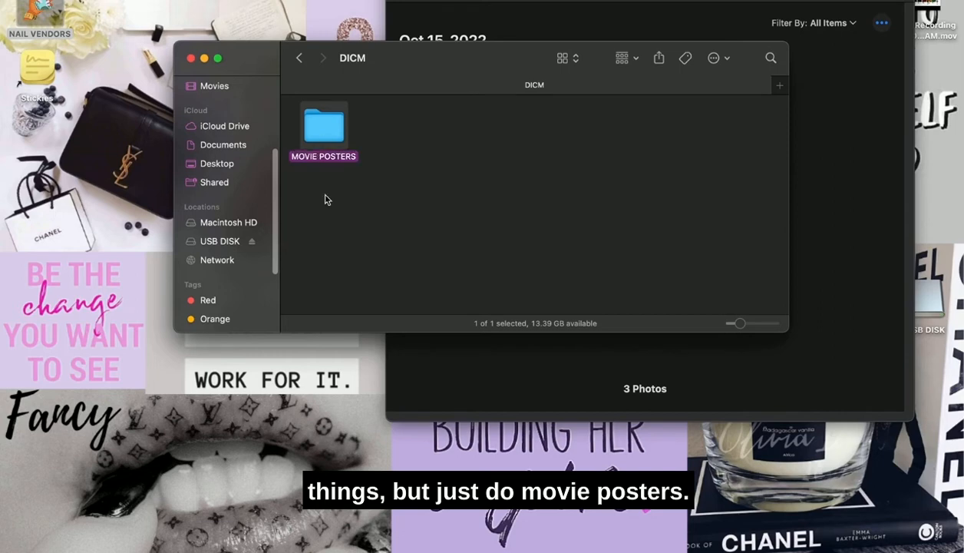
pyautogui.doubleClick(322, 126)
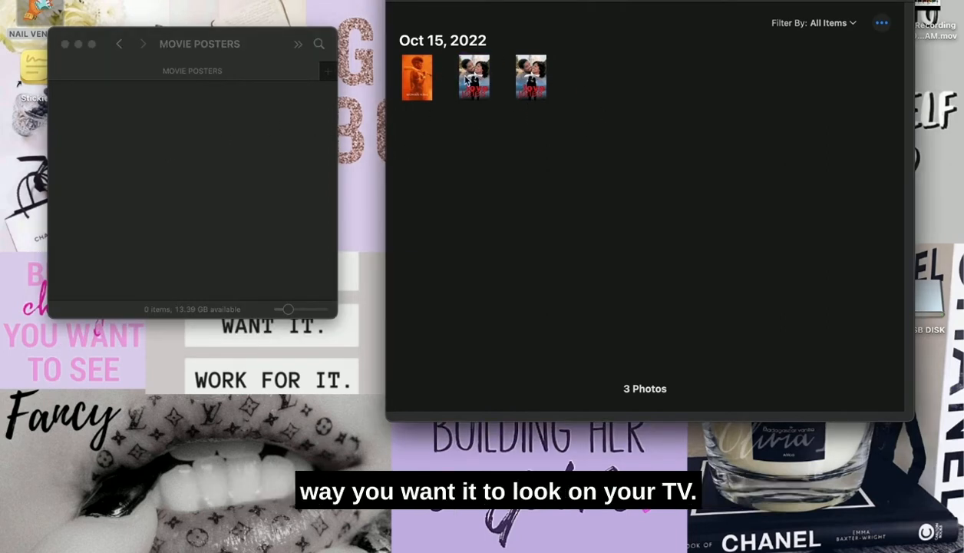
pyautogui.moveTo(499, 75)
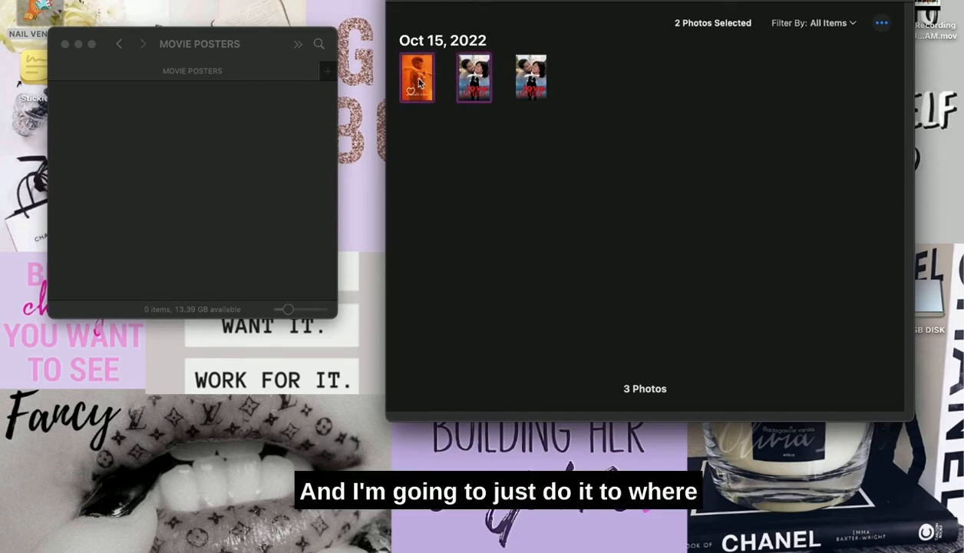
# Rotate the two selected posters clockwise and drag them into MOVIE POSTERS.
pyautogui.rightClick(417, 77)
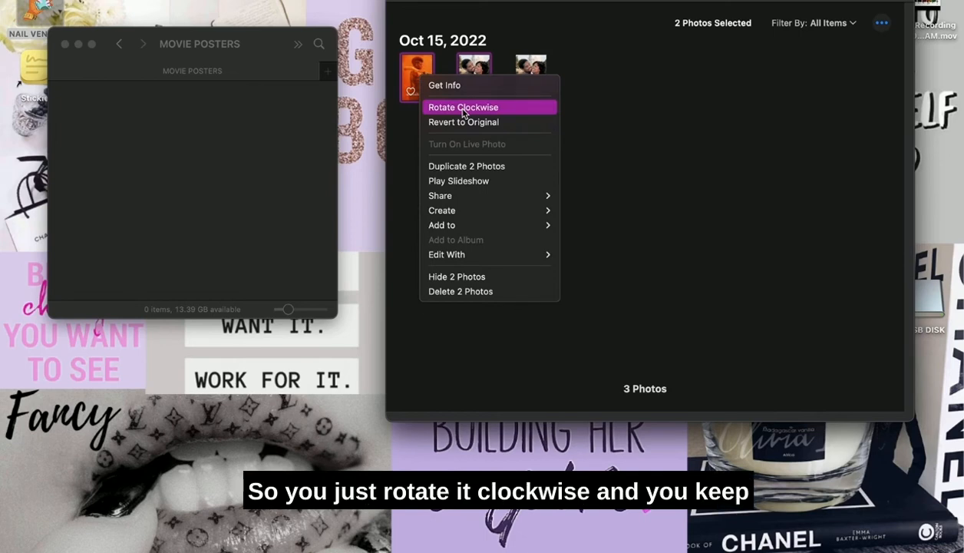
pyautogui.click(464, 107)
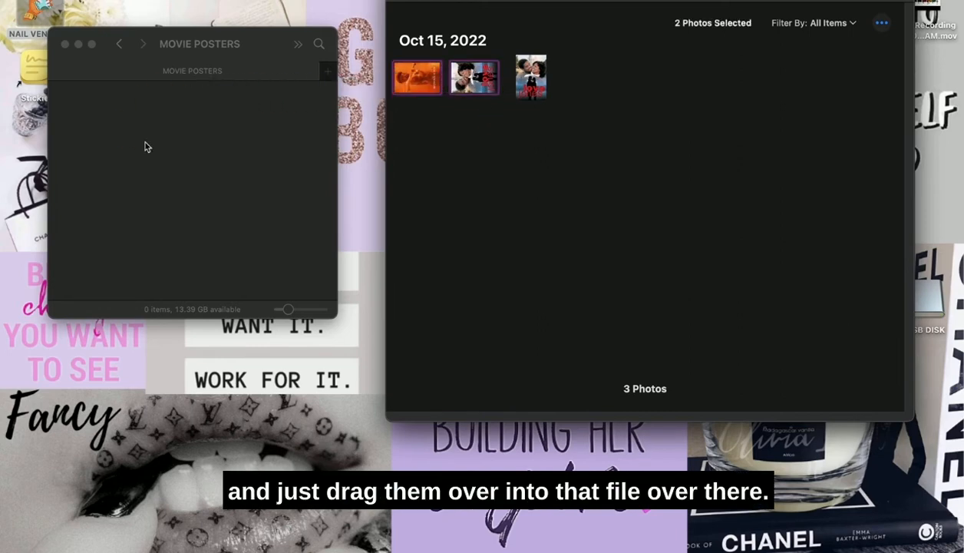
pyautogui.moveTo(473, 76); pyautogui.dragTo(207, 153)
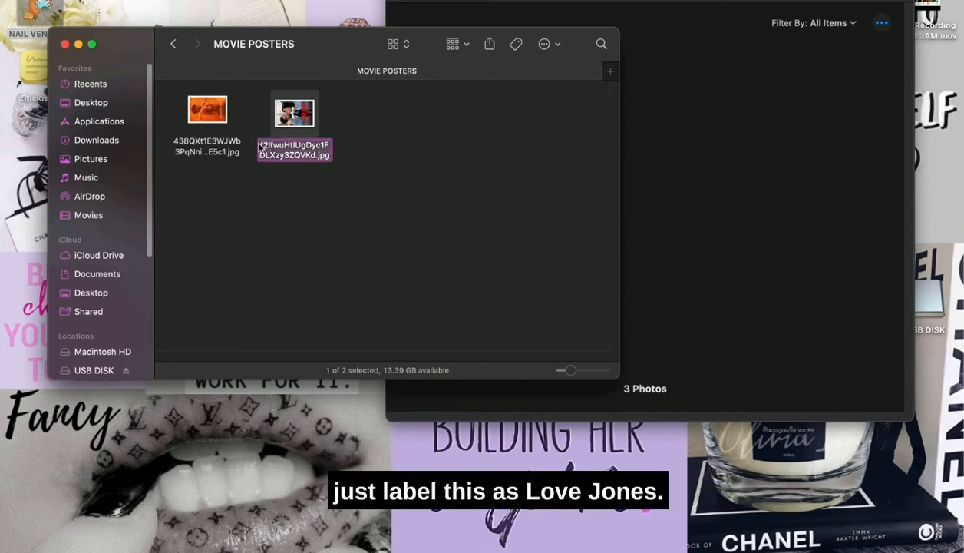
# Rename the two poster jpgs to LOVE JONES and THE WOMAN IS KING.
pyautogui.write('LOVE')
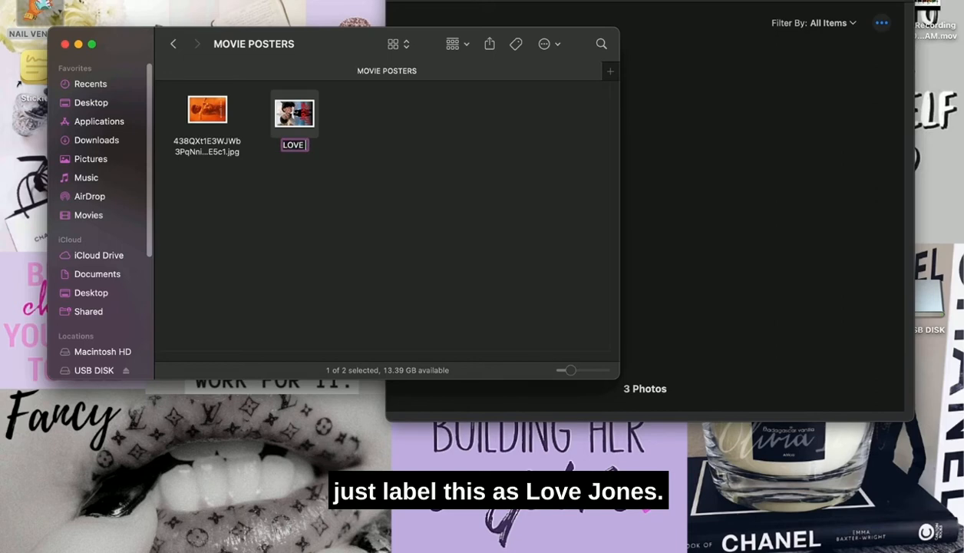
pyautogui.click(207, 109)
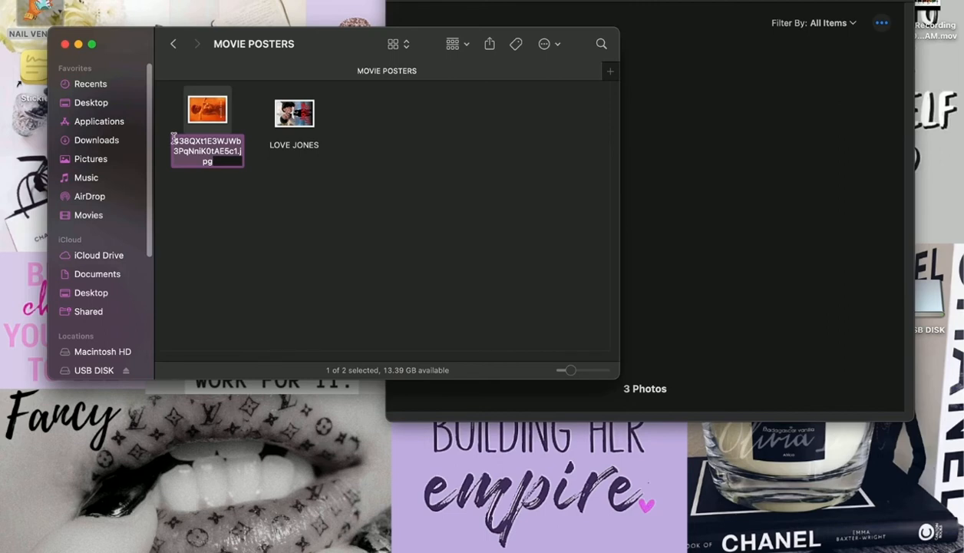
pyautogui.write('THE WOMAN IS KING')
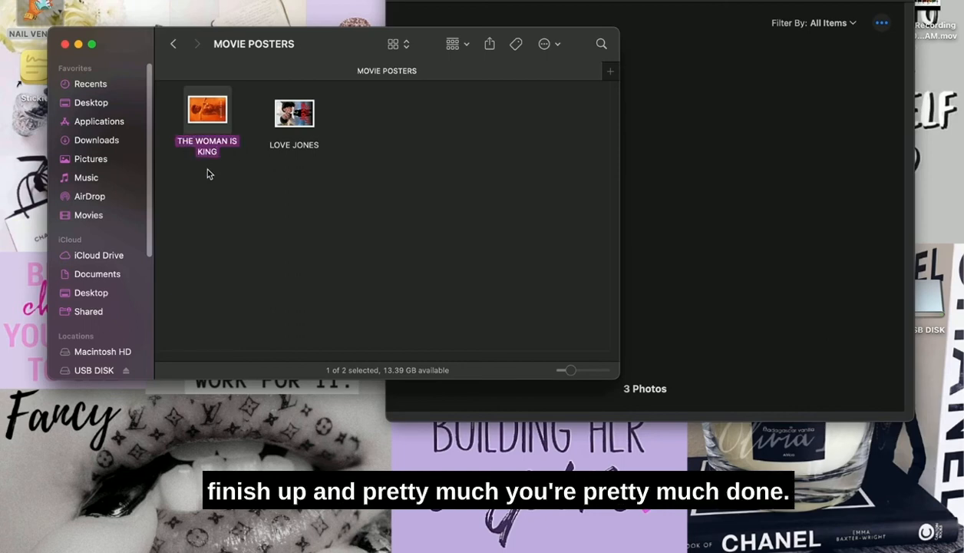
pyautogui.click(294, 113)
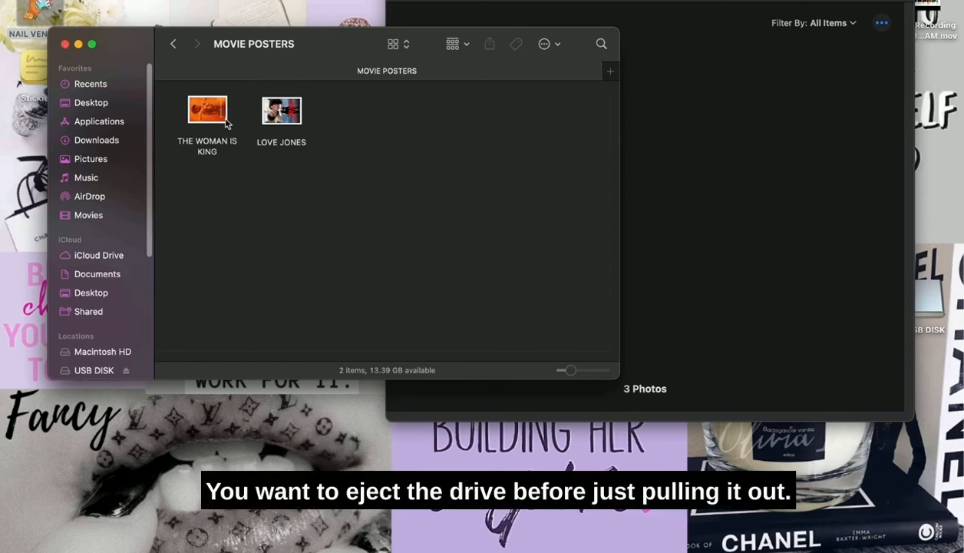
# Navigate back to the USB disk root and reopen the DICM folder.
pyautogui.click(174, 43)
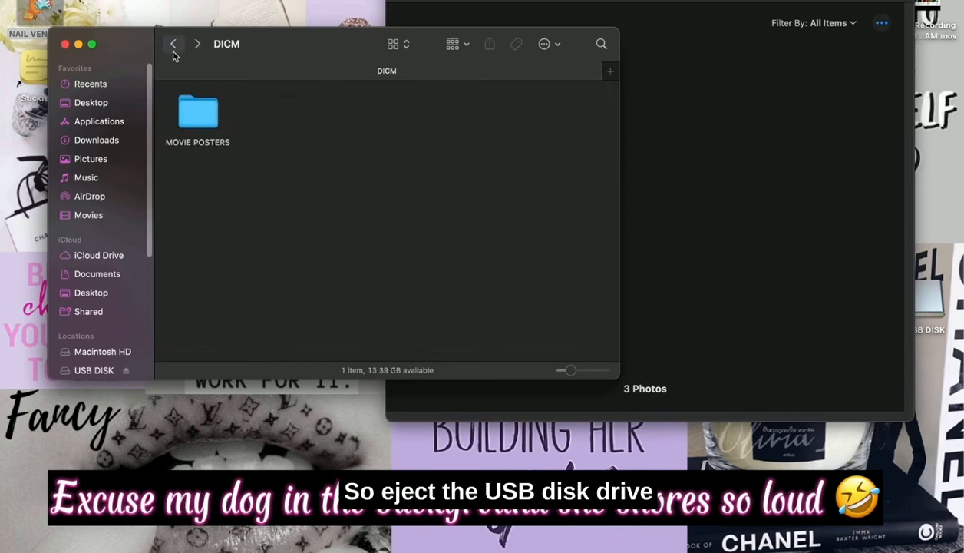
pyautogui.click(174, 43)
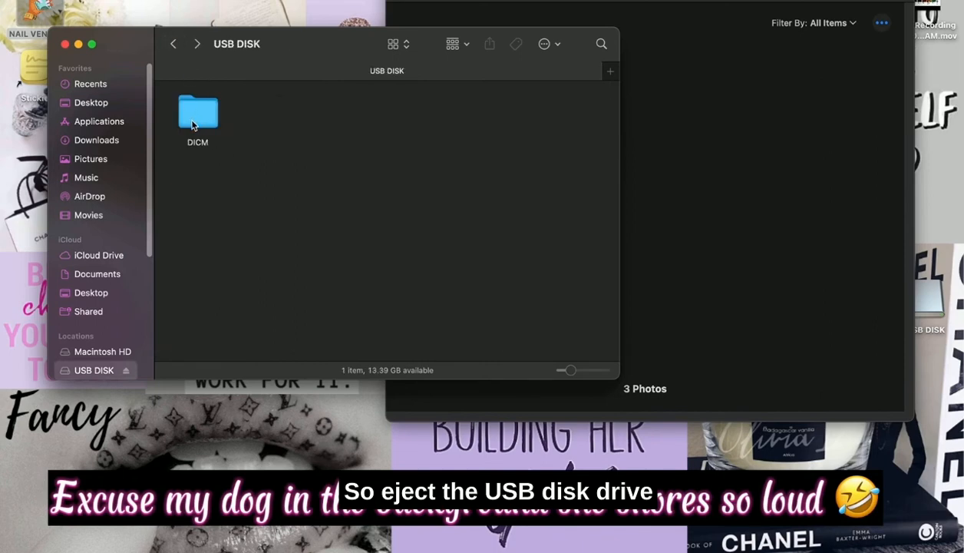
pyautogui.doubleClick(197, 111)
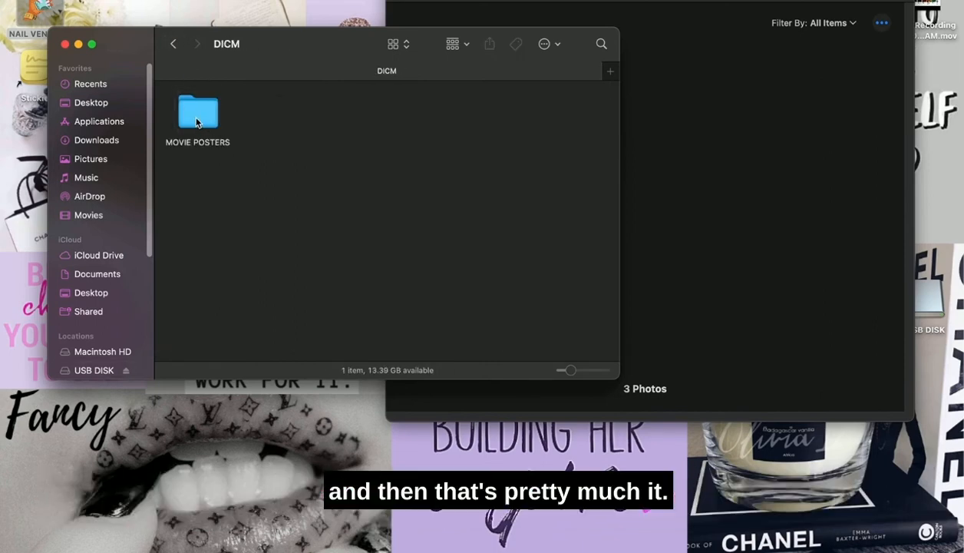